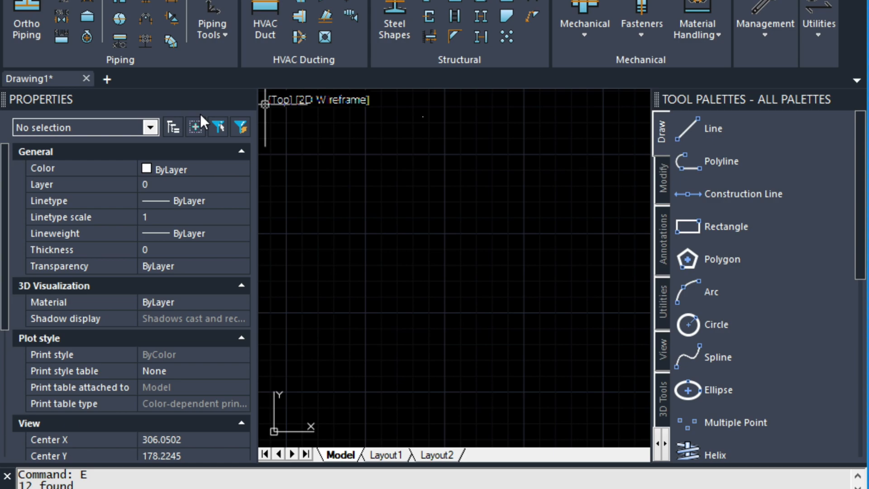
{"action": "mouse_move", "coordinate": [90, 73]}
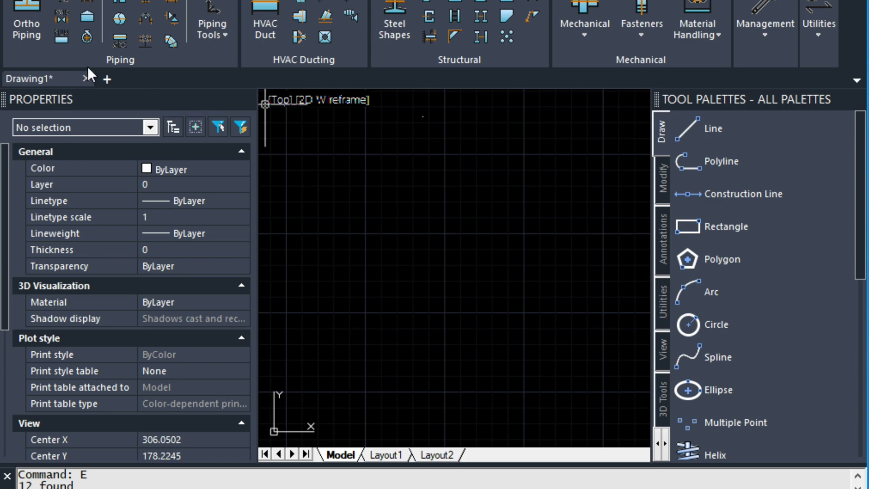
{"action": "mouse_move", "coordinate": [25, 14]}
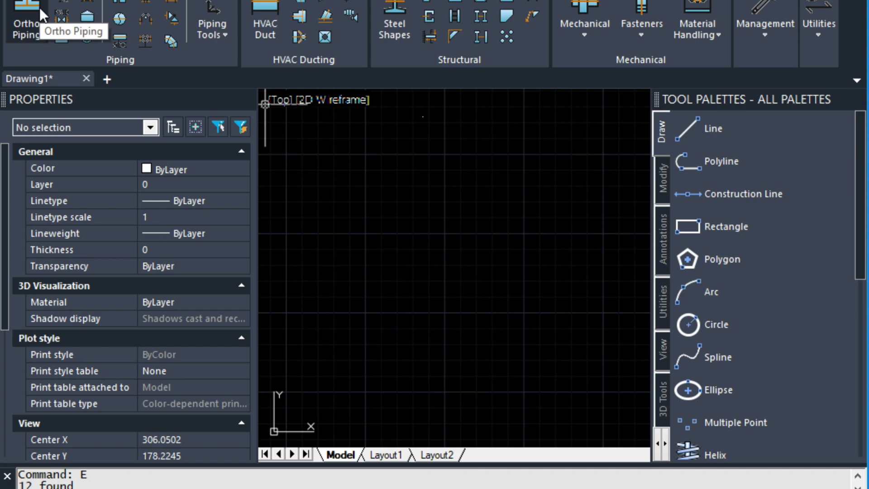
{"action": "mouse_move", "coordinate": [26, 21]}
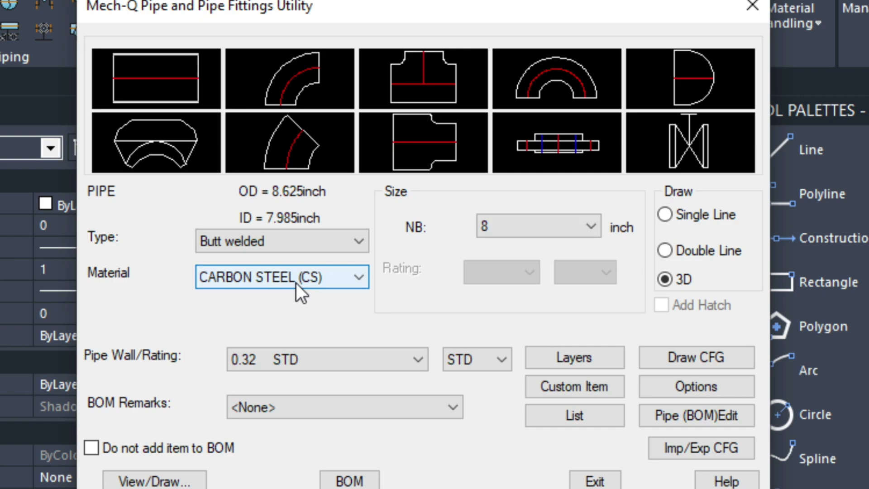
- Set the Mech-Q pipe to carbon steel with nominal bore 8
{"action": "left_click", "coordinate": [155, 77]}
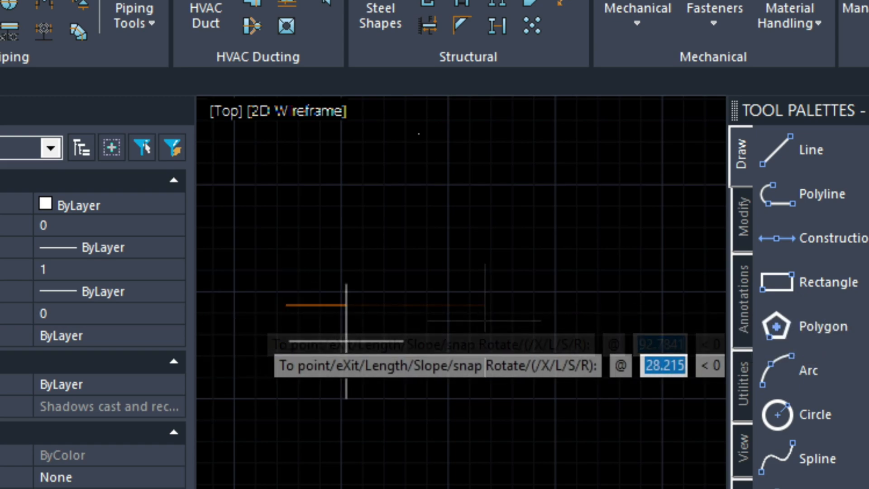
{"action": "mouse_move", "coordinate": [579, 293]}
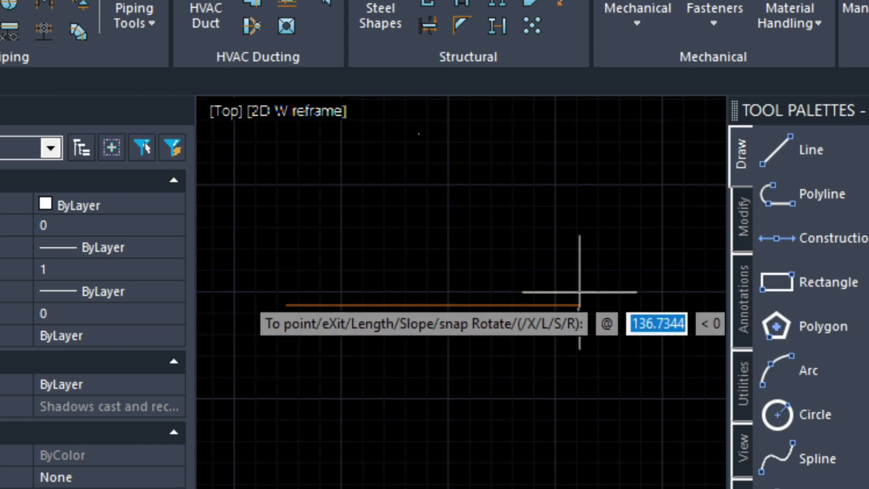
{"action": "mouse_move", "coordinate": [578, 315]}
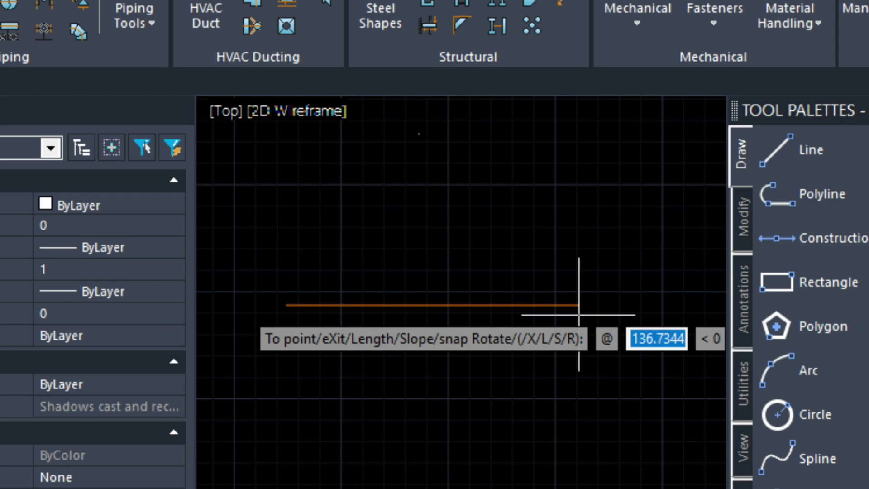
{"action": "type", "text": "8"}
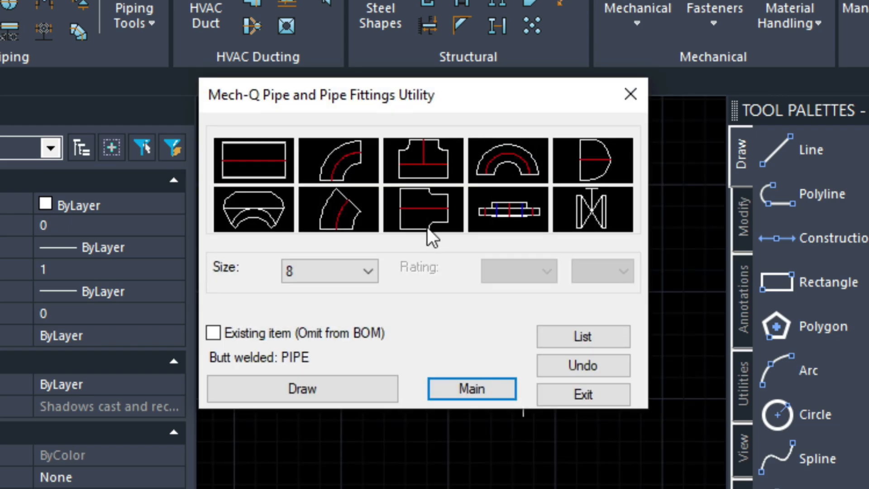
{"action": "mouse_move", "coordinate": [583, 395]}
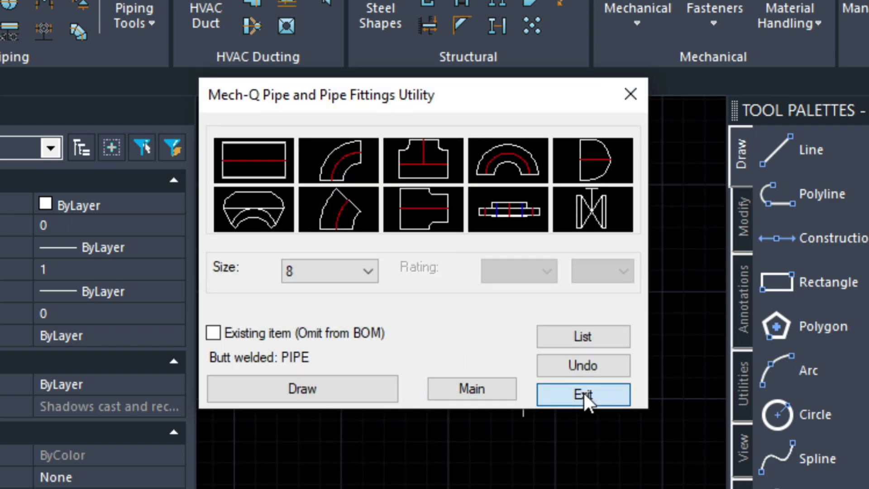
- Switch to SW Isometric view and select the 45° butt-welded elbow fitting
{"action": "left_click", "coordinate": [582, 394]}
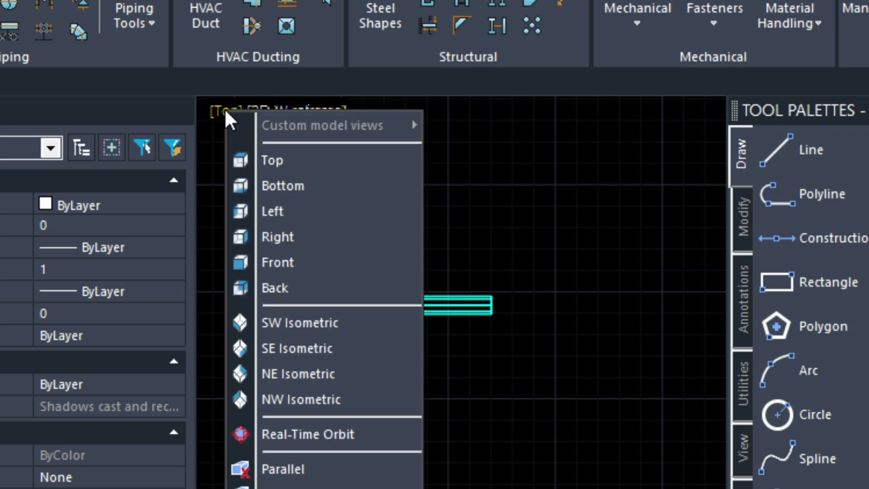
{"action": "left_click", "coordinate": [299, 322]}
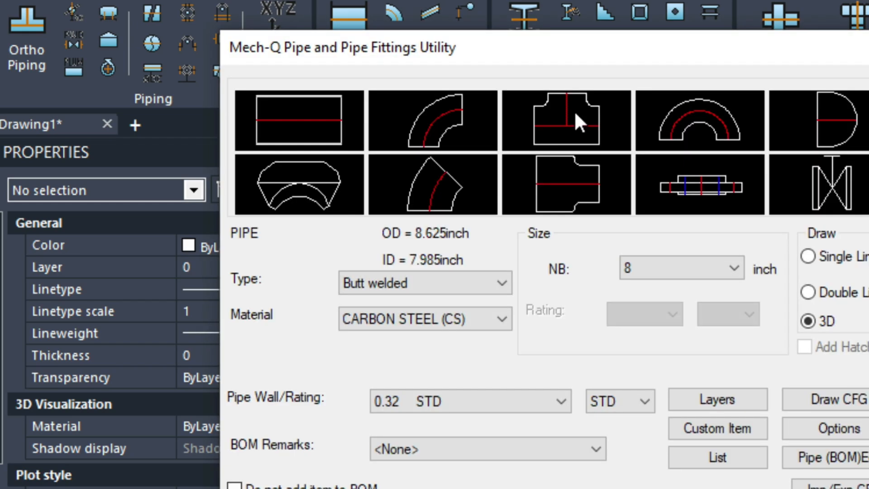
{"action": "mouse_move", "coordinate": [450, 211]}
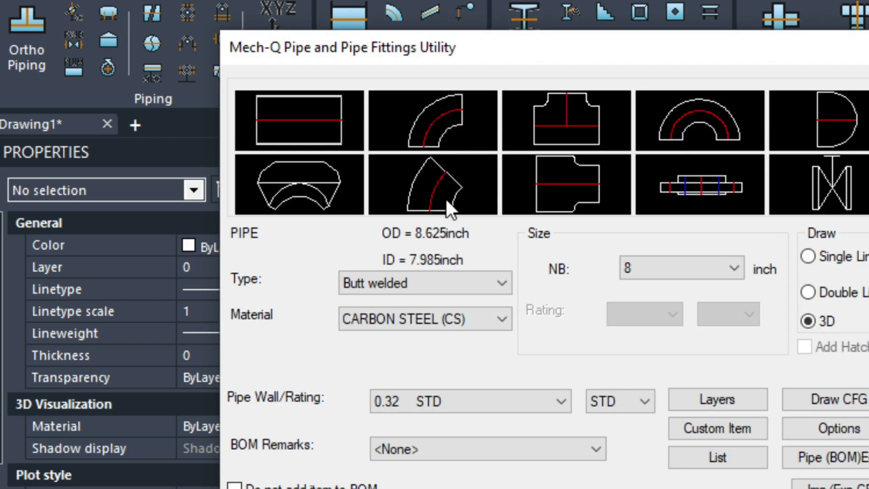
{"action": "left_click", "coordinate": [431, 186]}
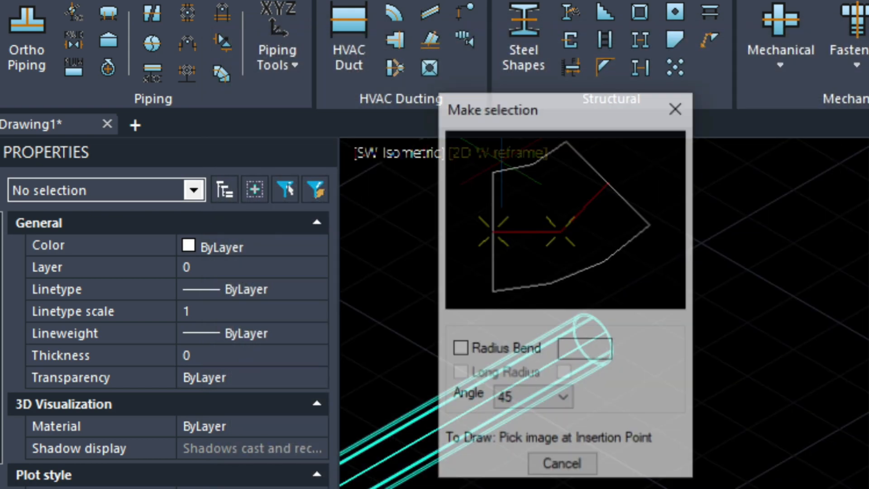
- Attach the 45° elbow at the pipe's open end and set its rotation angle
{"action": "left_click", "coordinate": [531, 397]}
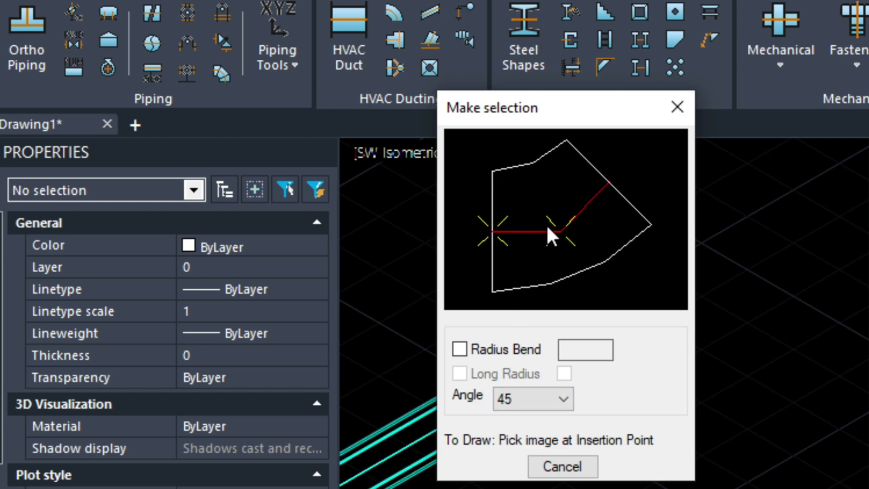
{"action": "mouse_move", "coordinate": [492, 231]}
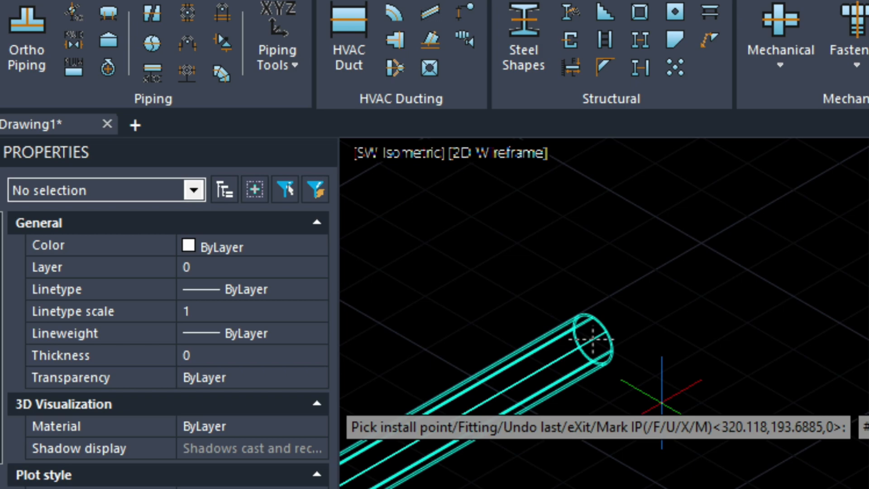
{"action": "left_click", "coordinate": [593, 342]}
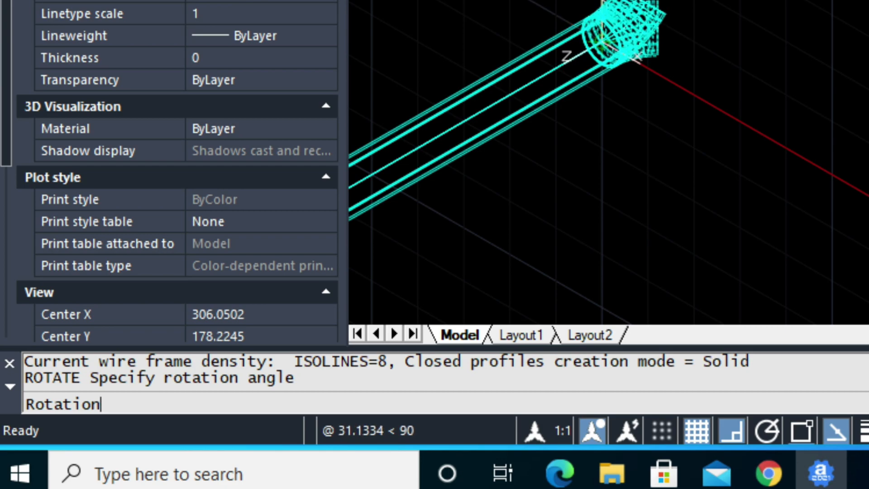
{"action": "left_click", "coordinate": [730, 430]}
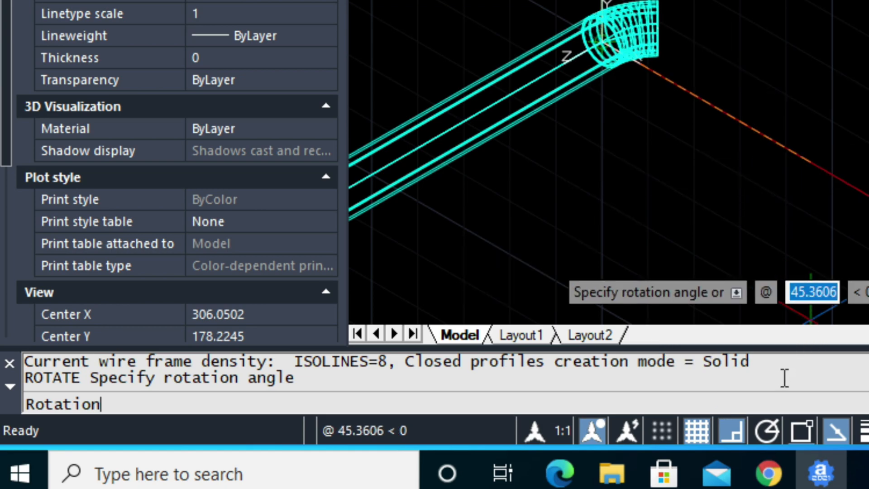
{"action": "mouse_move", "coordinate": [632, 139]}
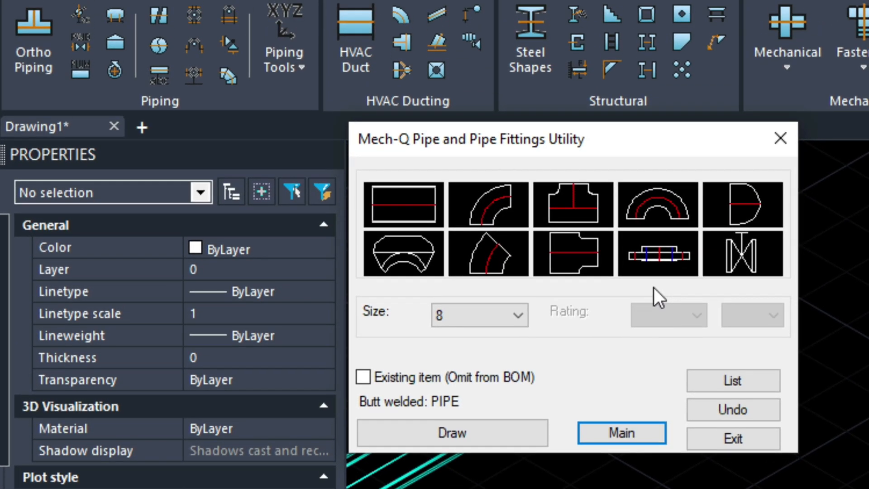
{"action": "mouse_move", "coordinate": [562, 285]}
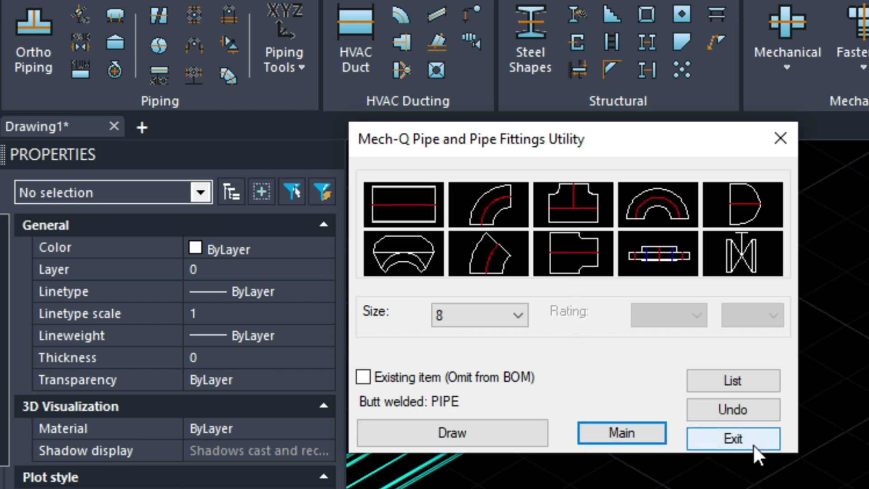
{"action": "left_click", "coordinate": [732, 438]}
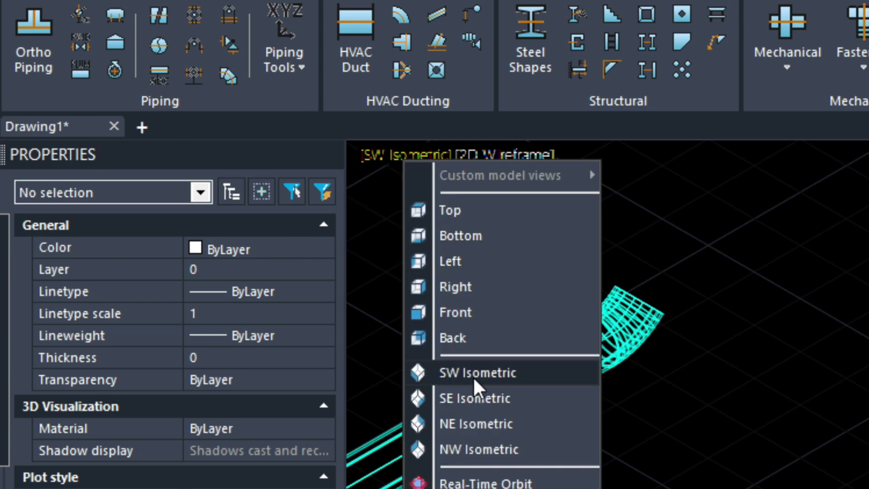
{"action": "left_click", "coordinate": [450, 210]}
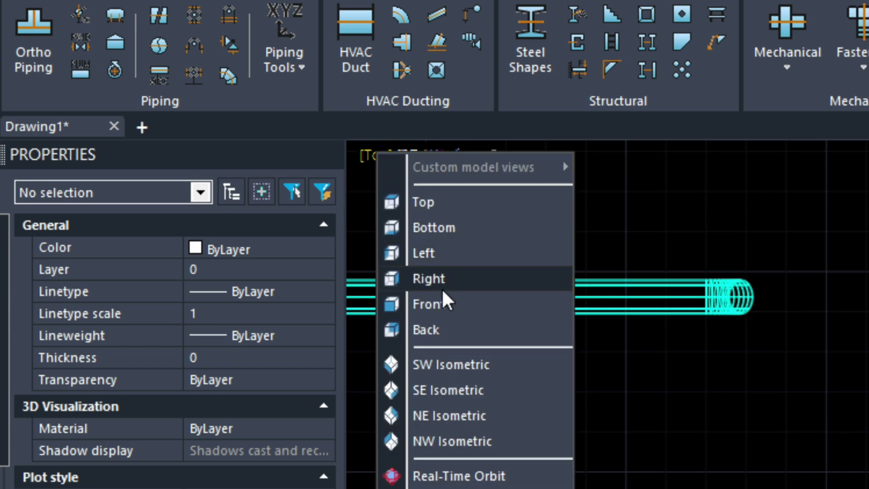
{"action": "left_click", "coordinate": [450, 364]}
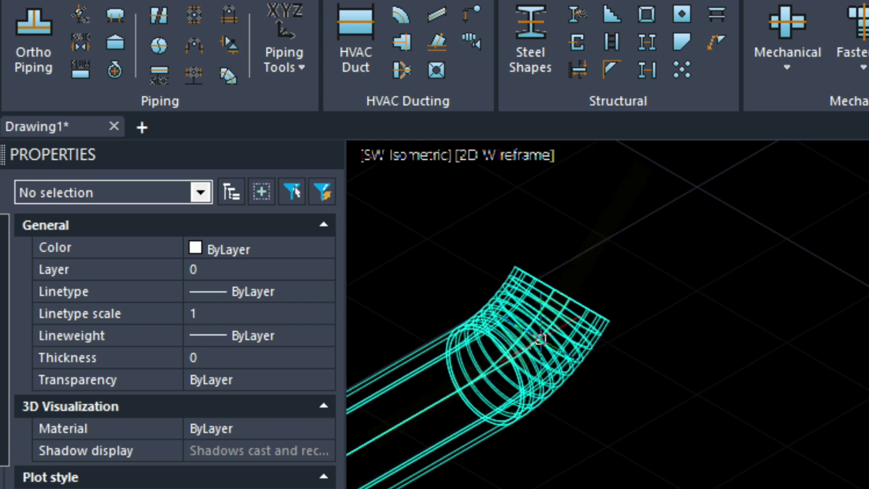
- Run UCS, set the origin at the elbow's open end and align the plane to its rim
{"action": "type", "text": "UCS"}
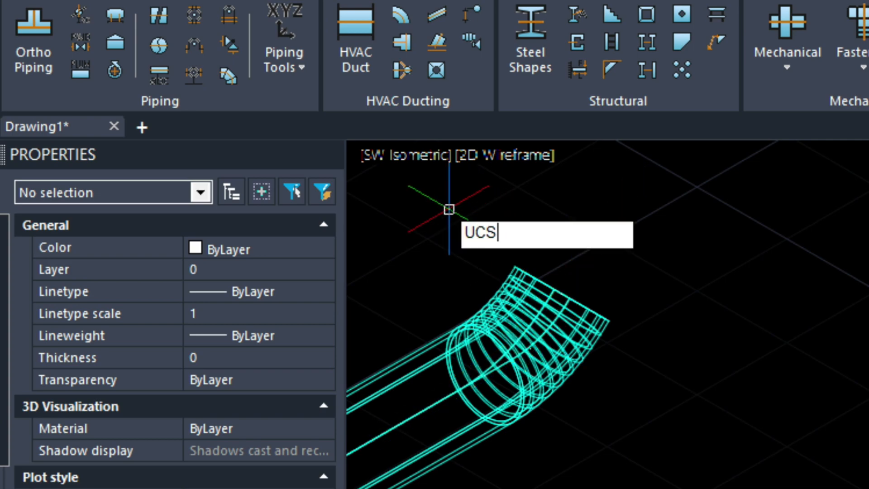
{"action": "key", "text": "Return"}
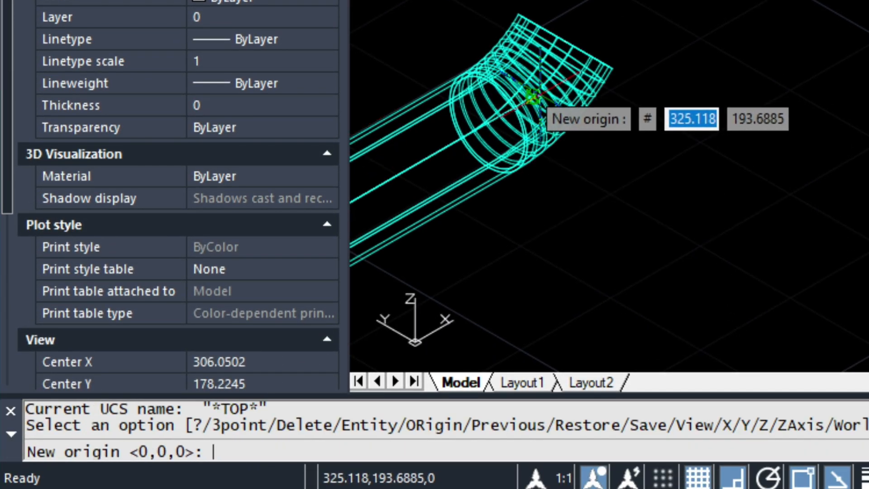
{"action": "mouse_move", "coordinate": [535, 100]}
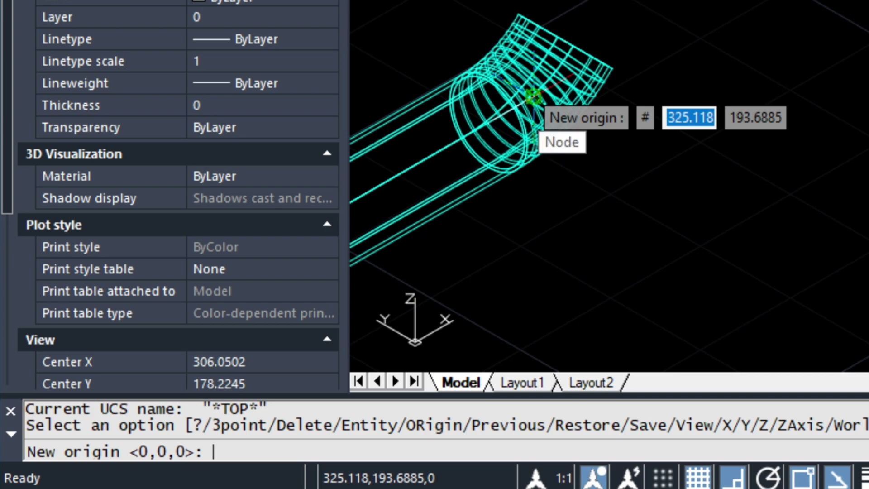
{"action": "left_click", "coordinate": [535, 97]}
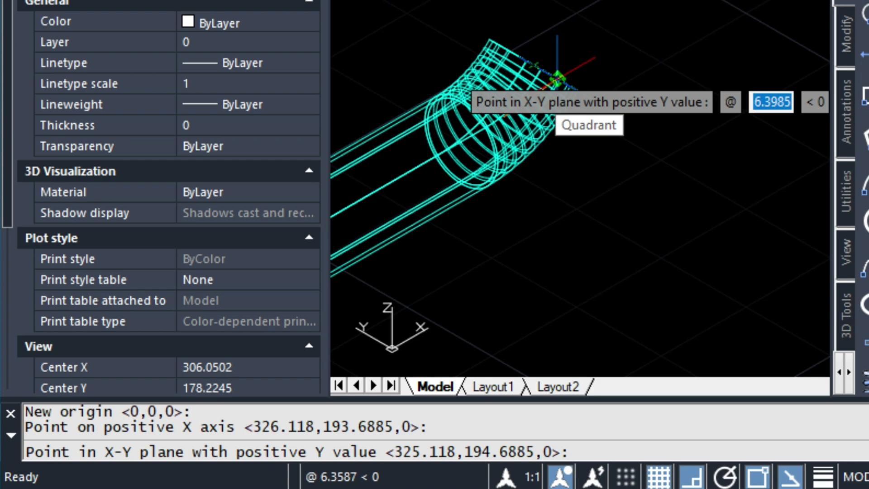
{"action": "left_click", "coordinate": [557, 80]}
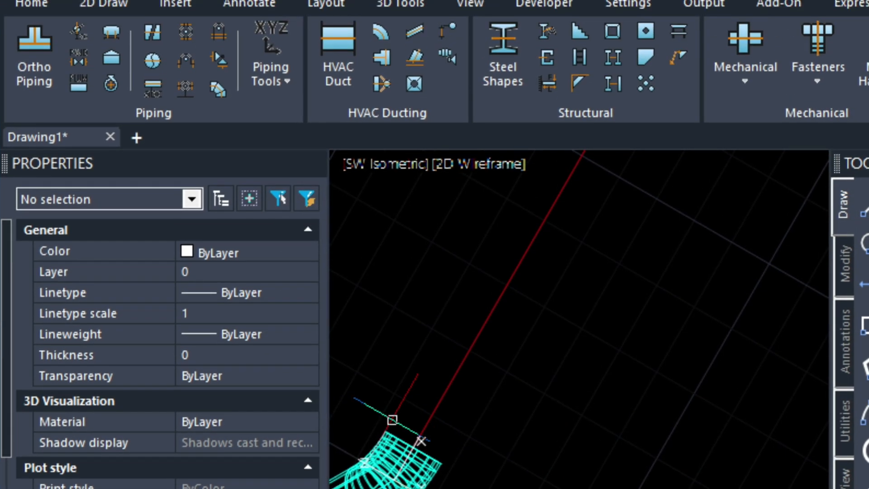
{"action": "mouse_move", "coordinate": [419, 454]}
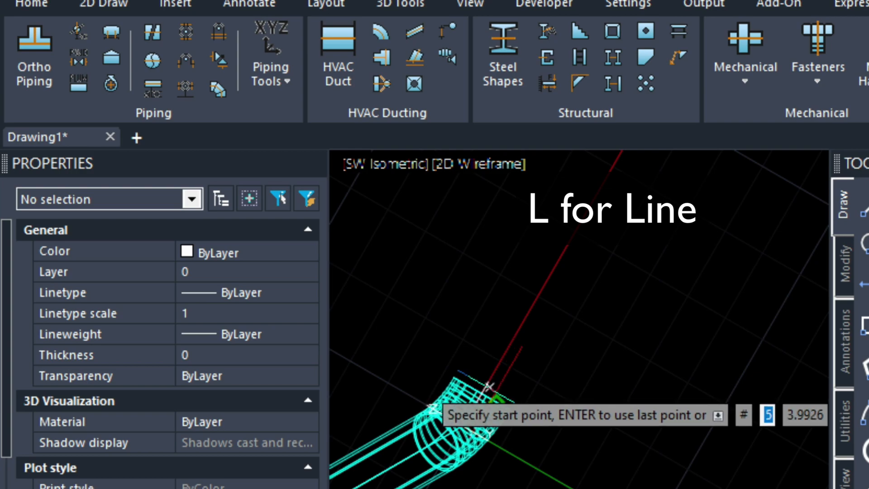
- Start a guide line at the elbow's open end along the new Z axis
{"action": "left_click", "coordinate": [488, 385]}
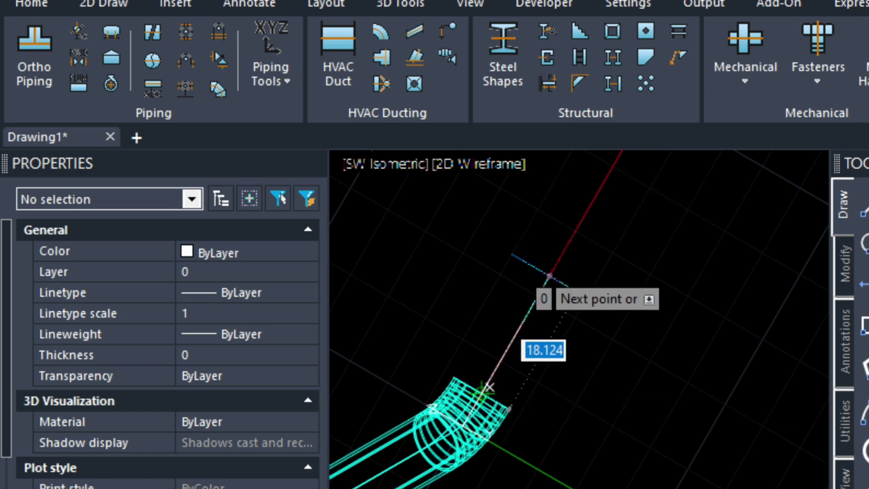
{"action": "mouse_move", "coordinate": [564, 204]}
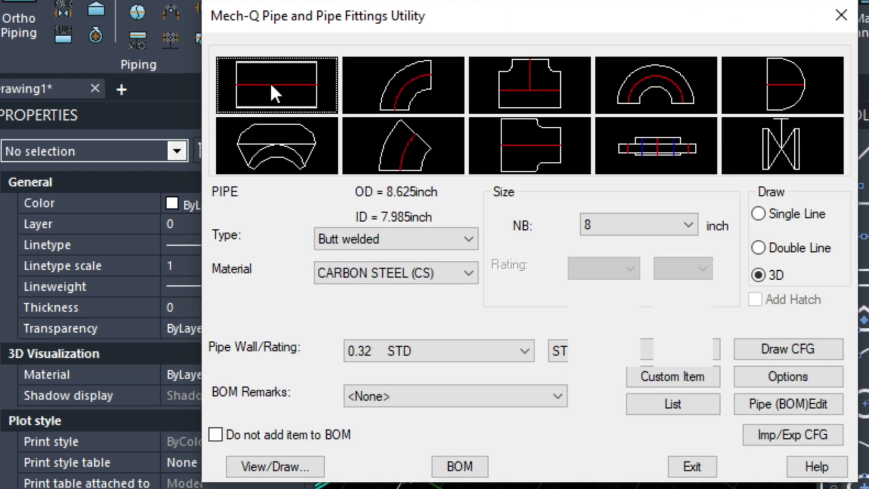
- Select a straight pipe in the Mech-Q utility for the second run
{"action": "left_click", "coordinate": [274, 465]}
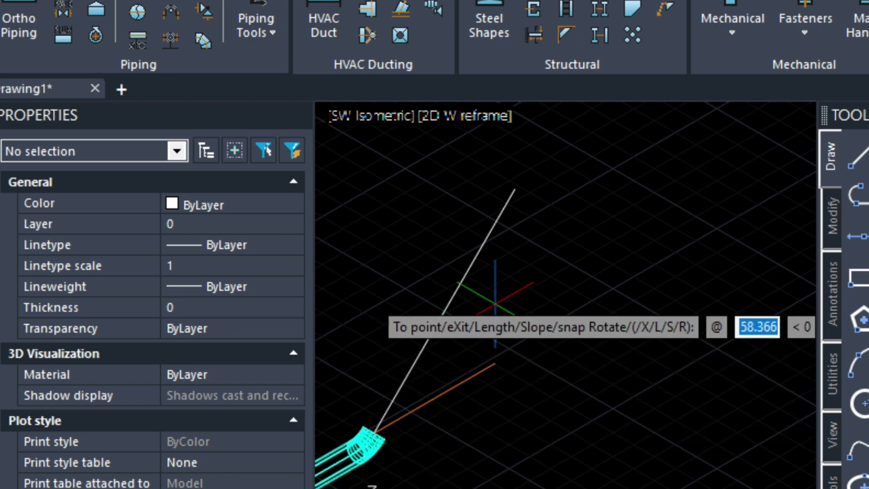
{"action": "mouse_move", "coordinate": [515, 186]}
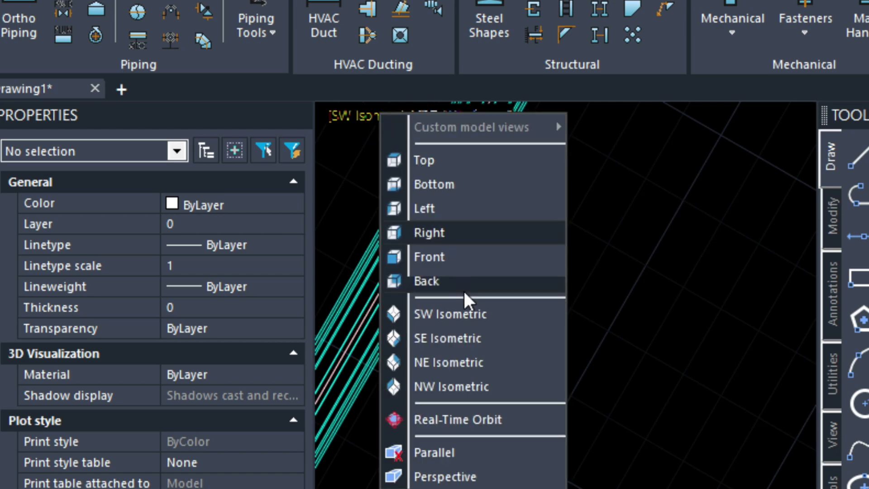
- View the pipe assembly from the top, then from the front
{"action": "left_click", "coordinate": [424, 160]}
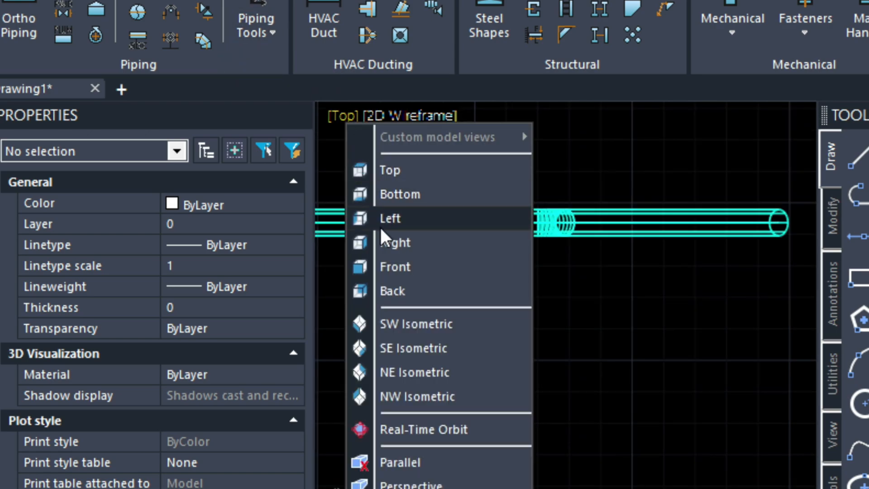
{"action": "left_click", "coordinate": [396, 267]}
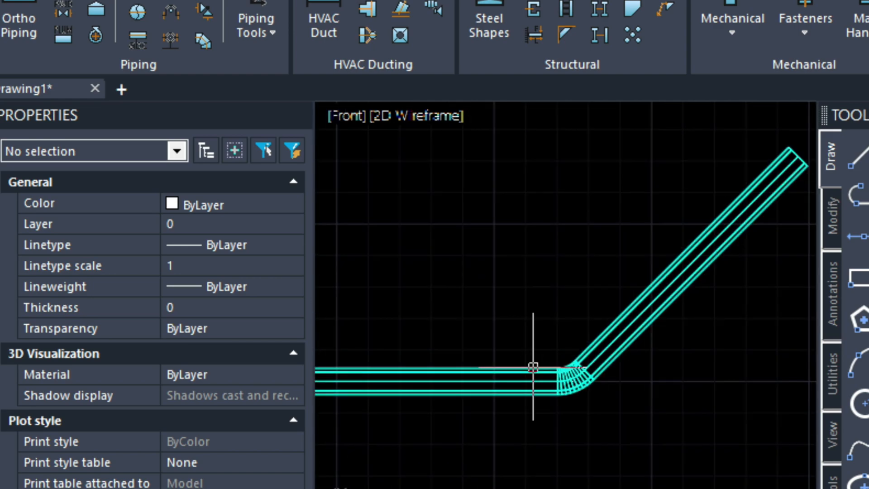
{"action": "mouse_move", "coordinate": [506, 337]}
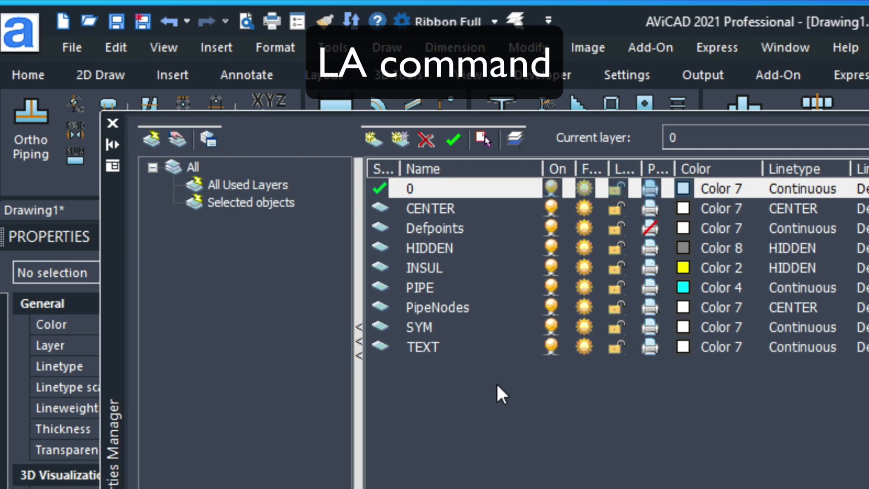
{"action": "mouse_move", "coordinate": [556, 293]}
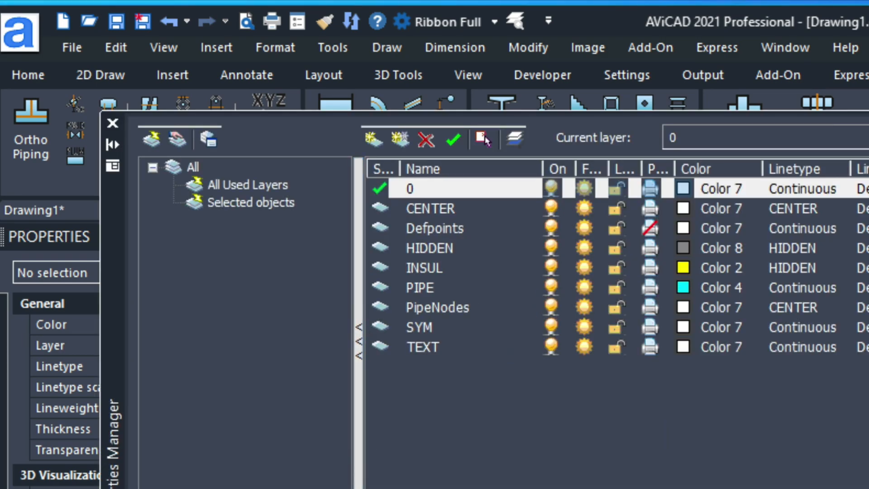
- Close the Layer Properties Manager after reviewing the pipe layers
{"action": "left_click", "coordinate": [112, 123]}
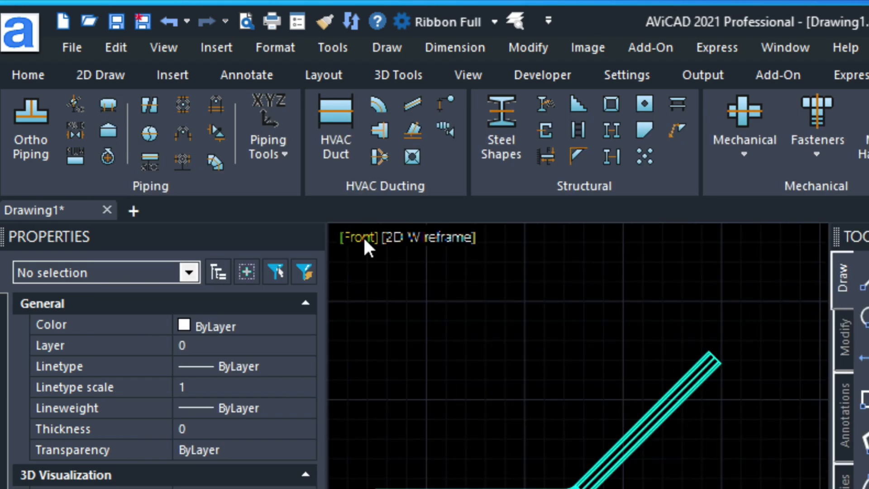